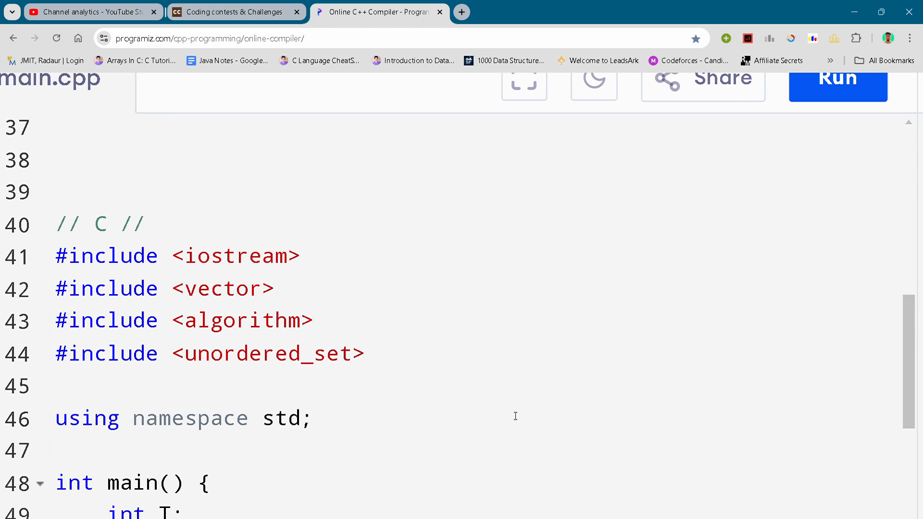
{"action": "scroll", "scroll_direction": "down", "scroll_amount": 3}
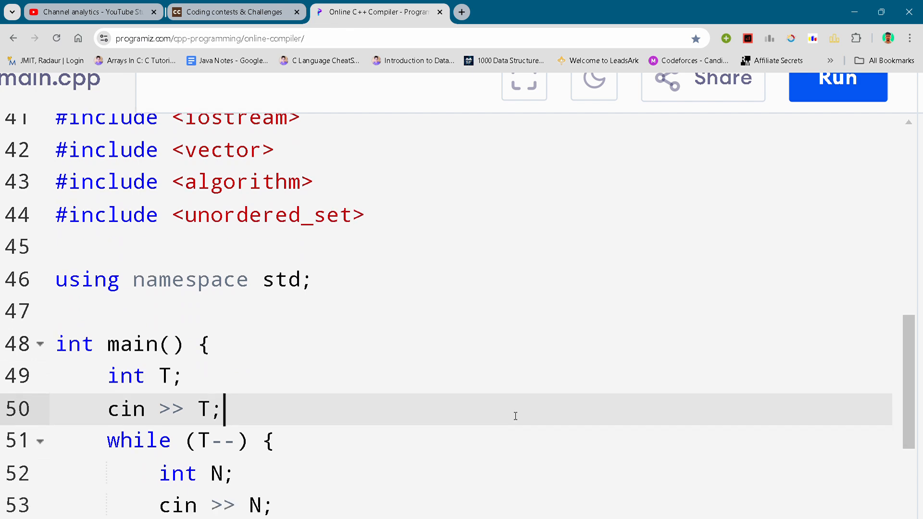
{"action": "scroll", "scroll_direction": "down", "scroll_amount": 3}
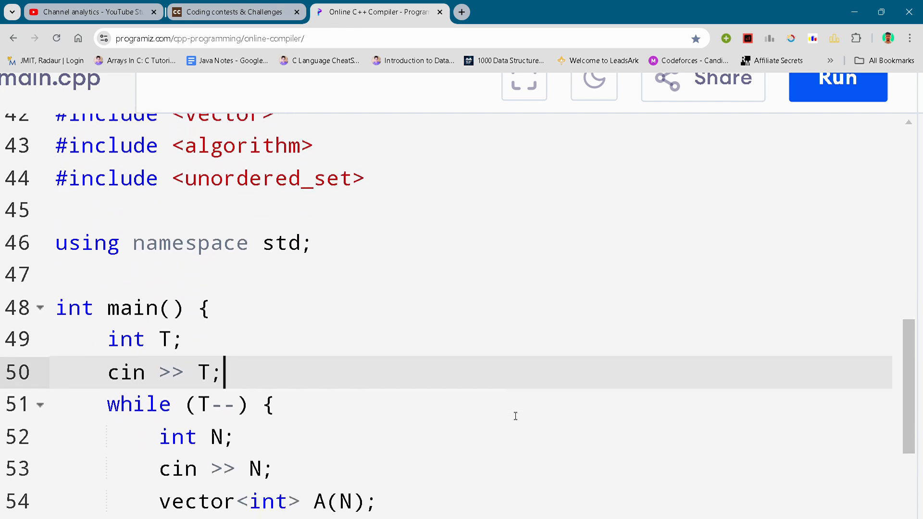
{"action": "scroll", "scroll_direction": "down", "scroll_amount": 3}
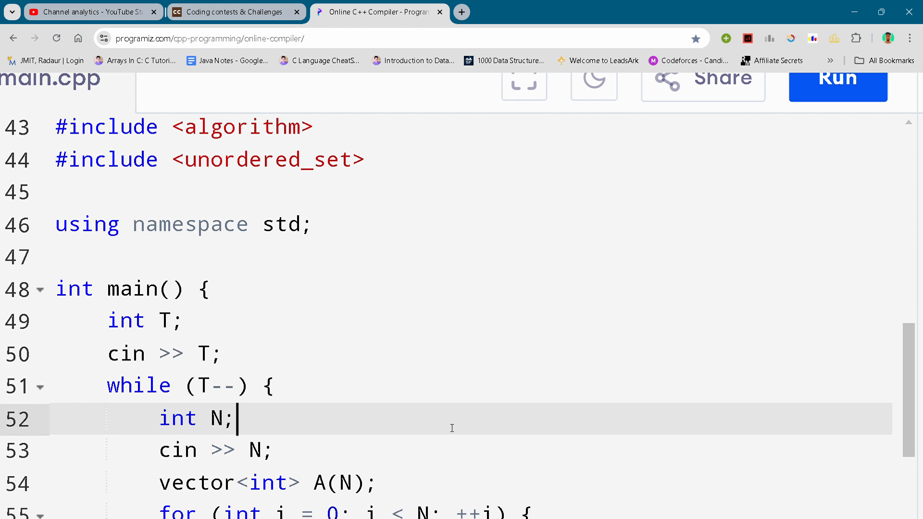
{"action": "scroll", "scroll_direction": "down", "scroll_amount": 3}
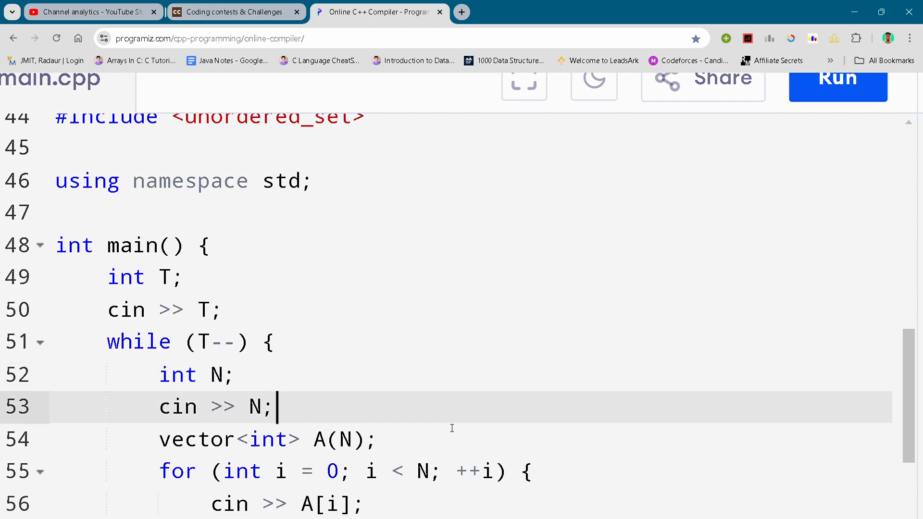
{"action": "scroll", "scroll_direction": "down", "scroll_amount": 3}
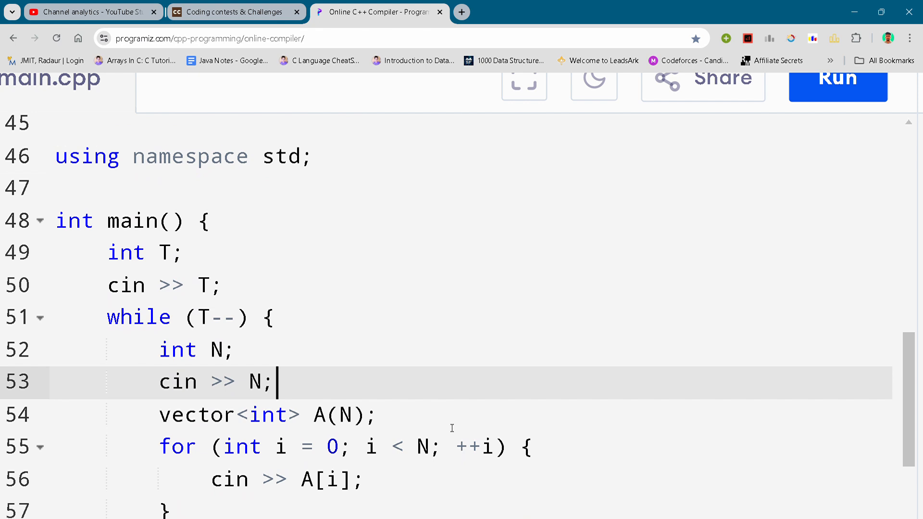
{"action": "scroll", "scroll_direction": "down", "scroll_amount": 3}
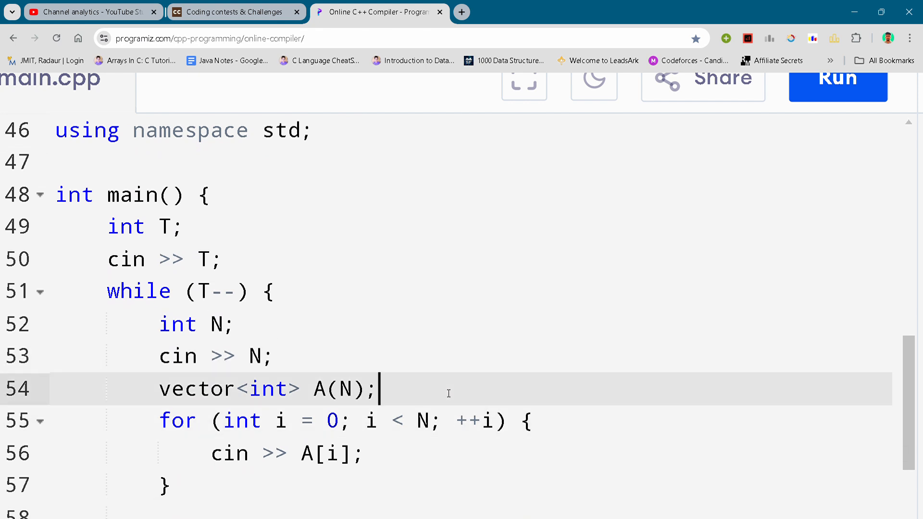
{"action": "scroll", "scroll_direction": "down", "scroll_amount": 3}
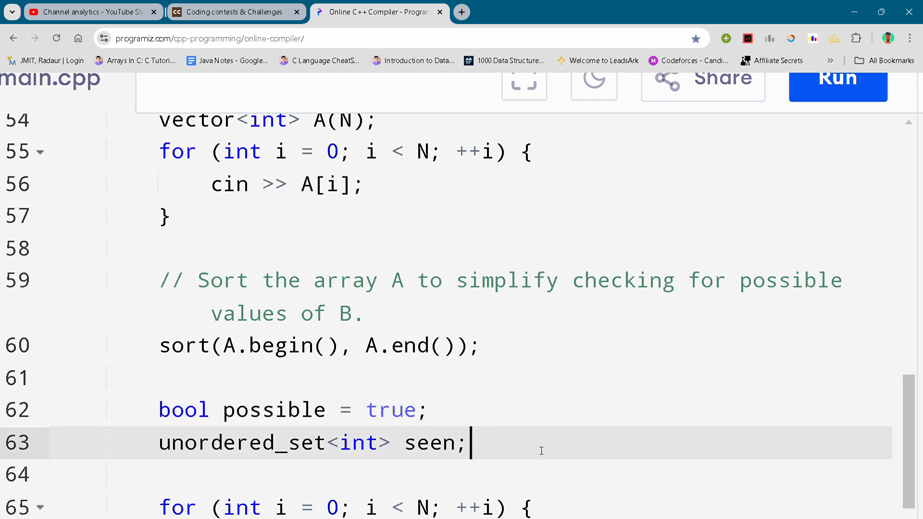
{"action": "scroll", "scroll_direction": "down", "scroll_amount": 3}
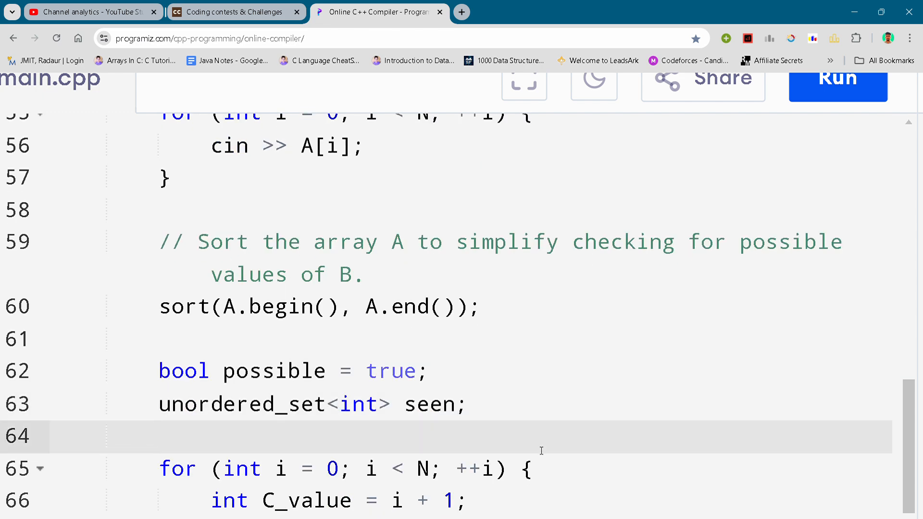
{"action": "scroll", "scroll_direction": "down", "scroll_amount": 3}
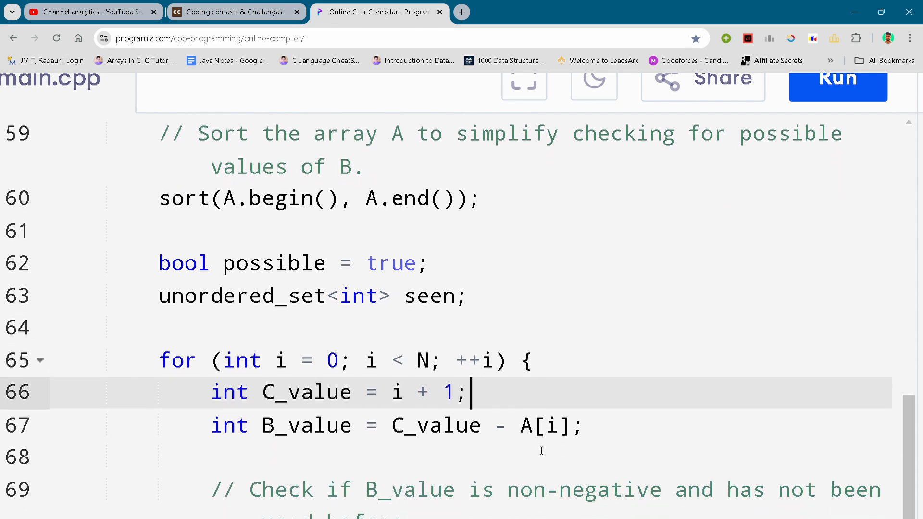
{"action": "scroll", "scroll_direction": "down", "scroll_amount": 3}
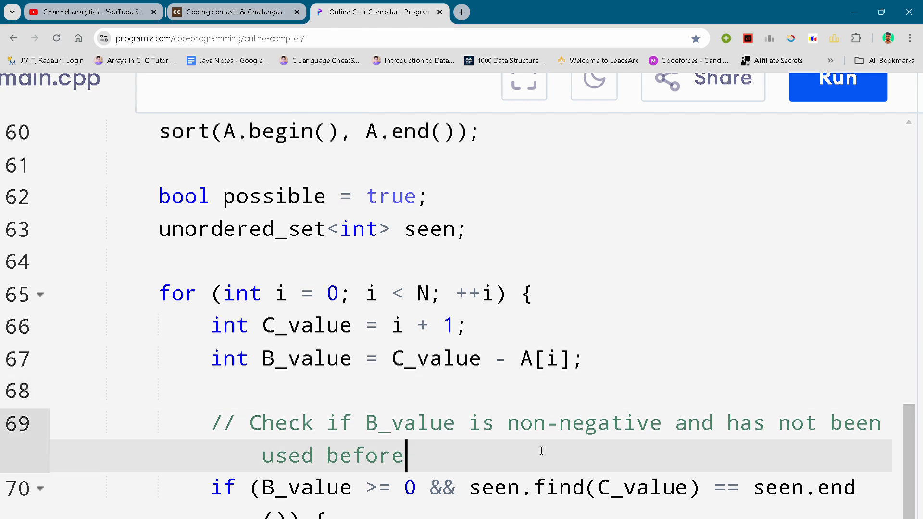
{"action": "scroll", "scroll_direction": "down", "scroll_amount": 3}
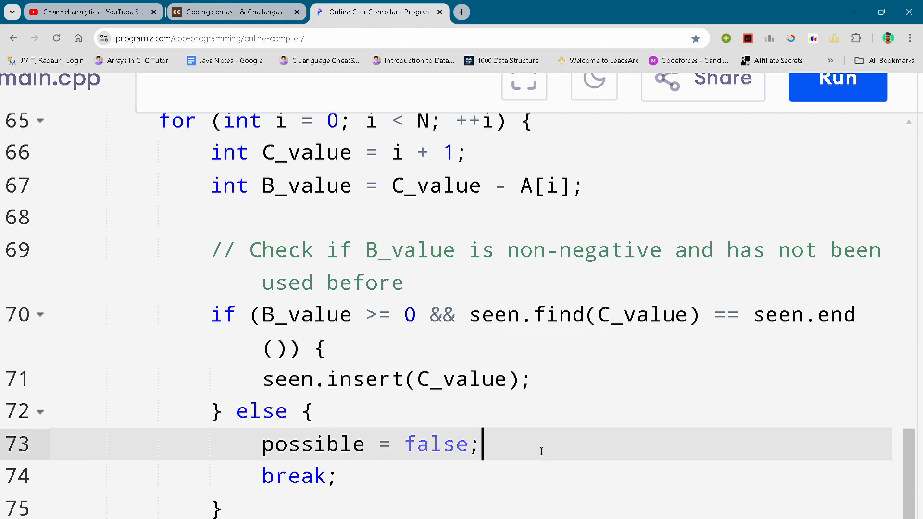
{"action": "scroll", "scroll_direction": "down", "scroll_amount": 3}
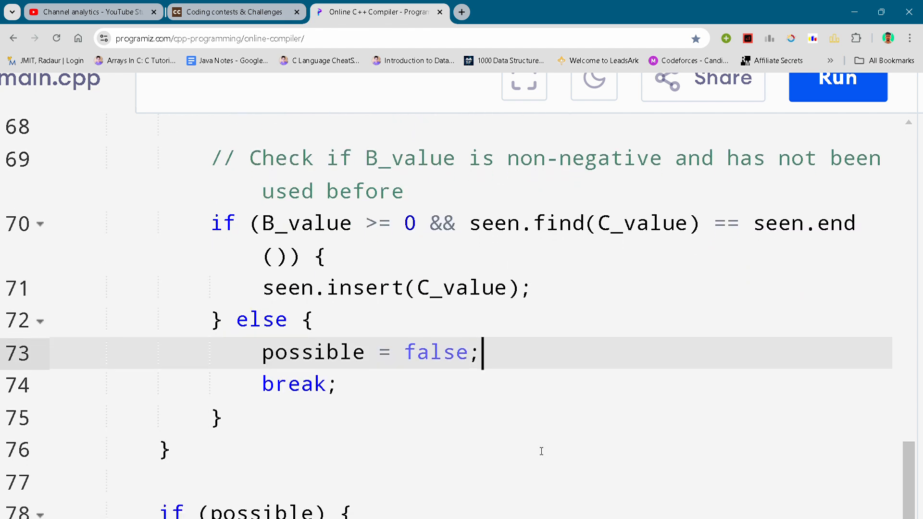
{"action": "scroll", "scroll_direction": "down", "scroll_amount": 3}
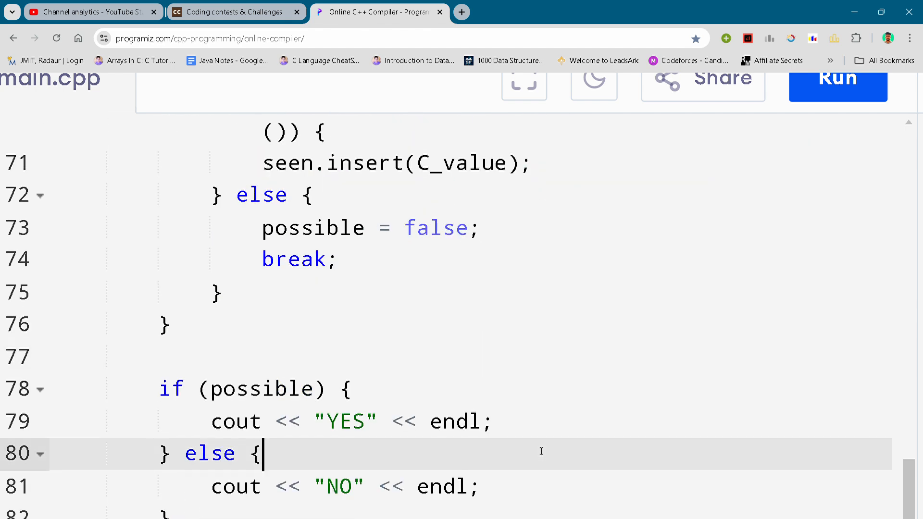